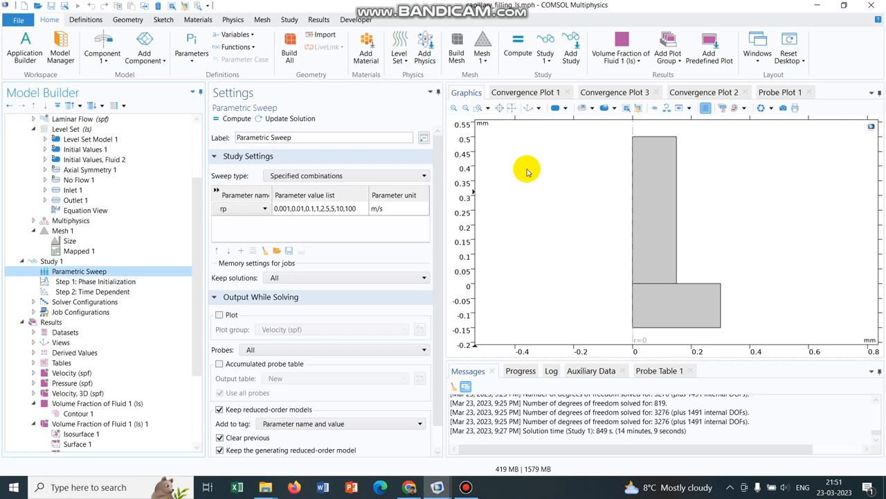
Review Level Set Model 1, then show the global parameters where rp is 0.1 m/s
{"action": "left_click", "coordinate": [90, 139]}
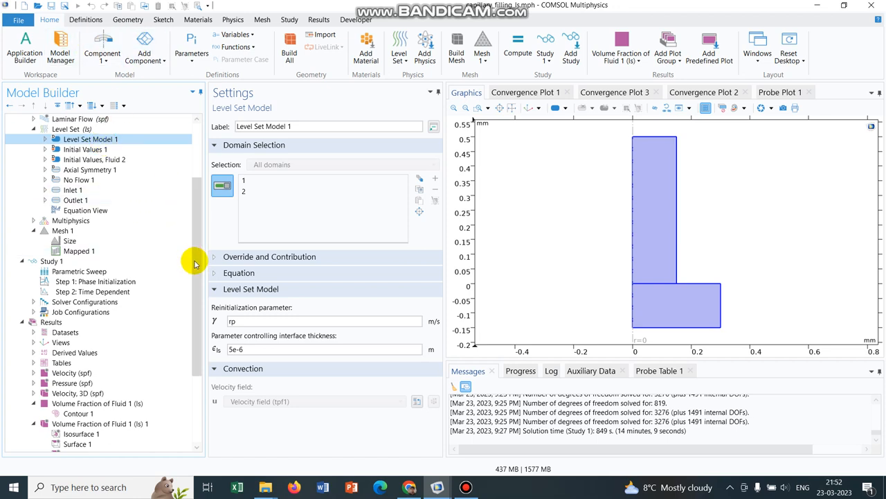
{"action": "left_click", "coordinate": [71, 138]}
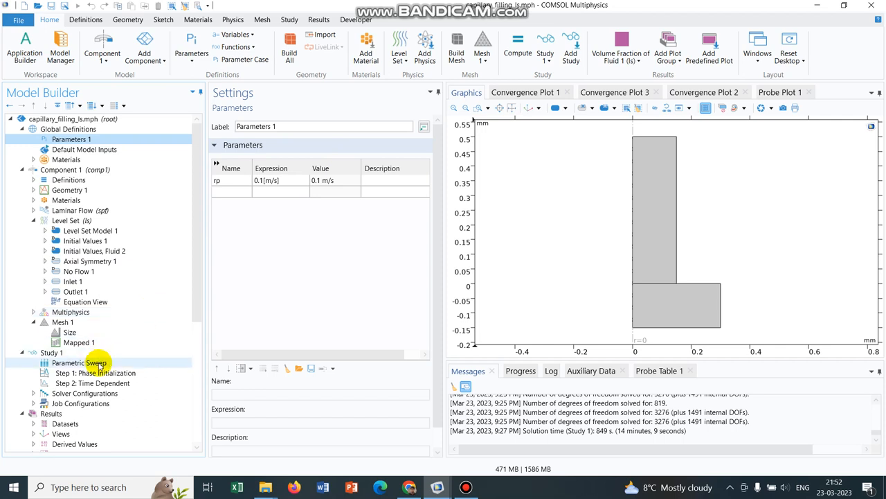
Show Study 1's Parametric Sweep with rp values from 0.001 to 100 m/s
{"action": "left_click", "coordinate": [82, 363]}
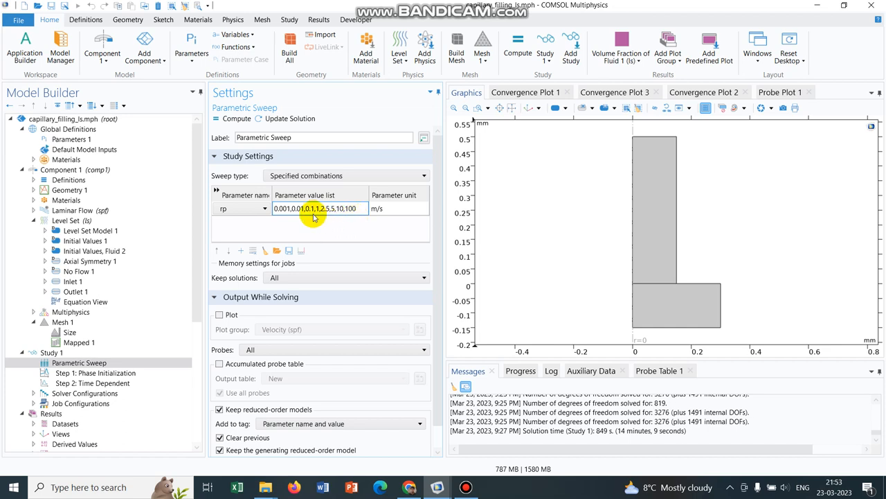
{"action": "mouse_move", "coordinate": [321, 225]}
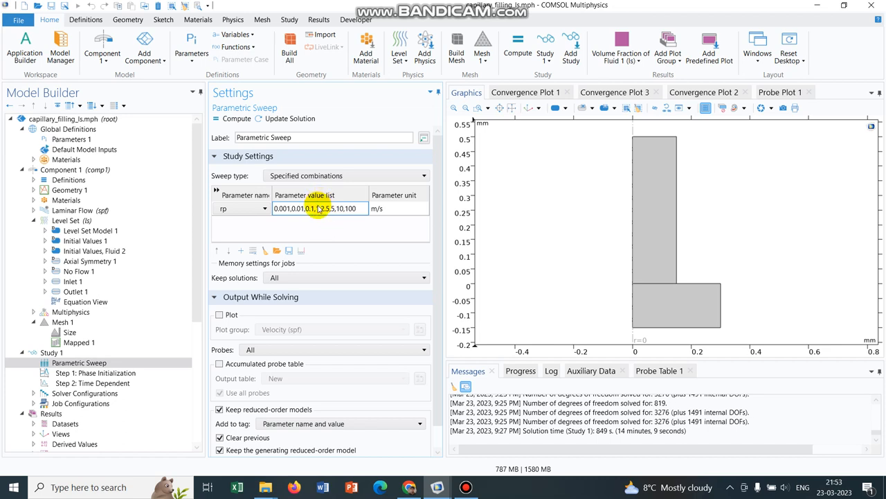
{"action": "mouse_move", "coordinate": [315, 208]}
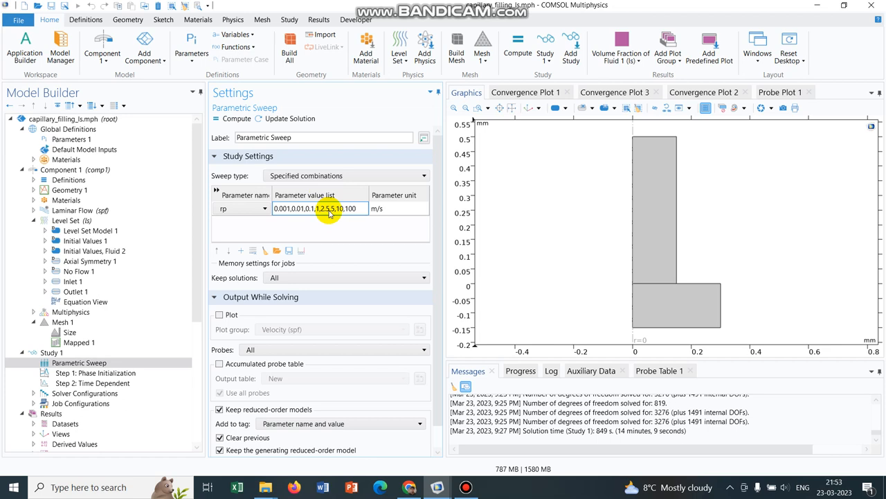
{"action": "mouse_move", "coordinate": [341, 252]}
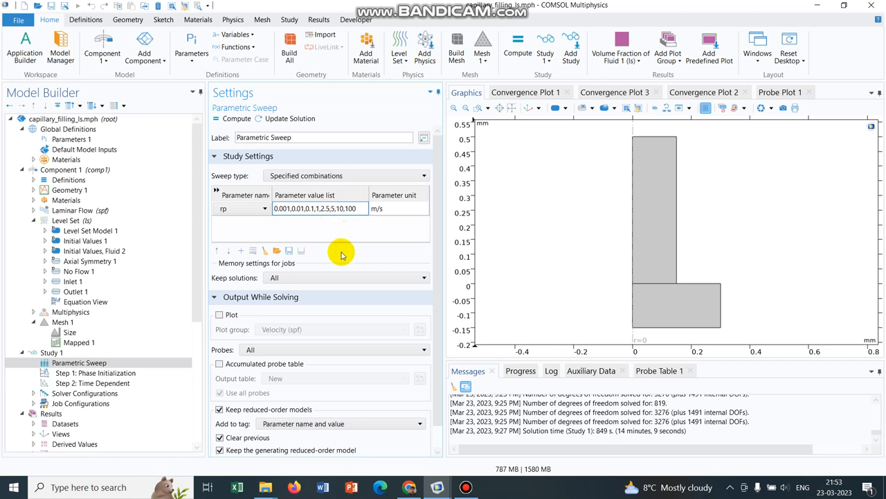
{"action": "mouse_move", "coordinate": [338, 224]}
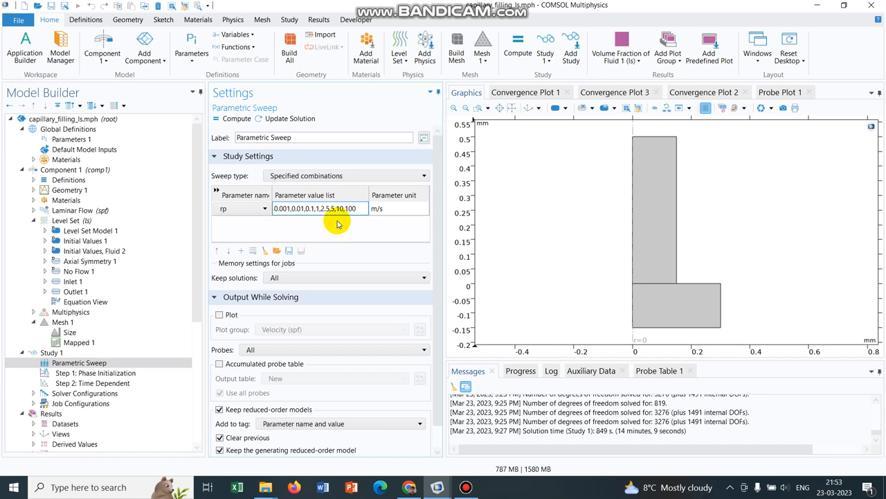
{"action": "mouse_move", "coordinate": [350, 196]}
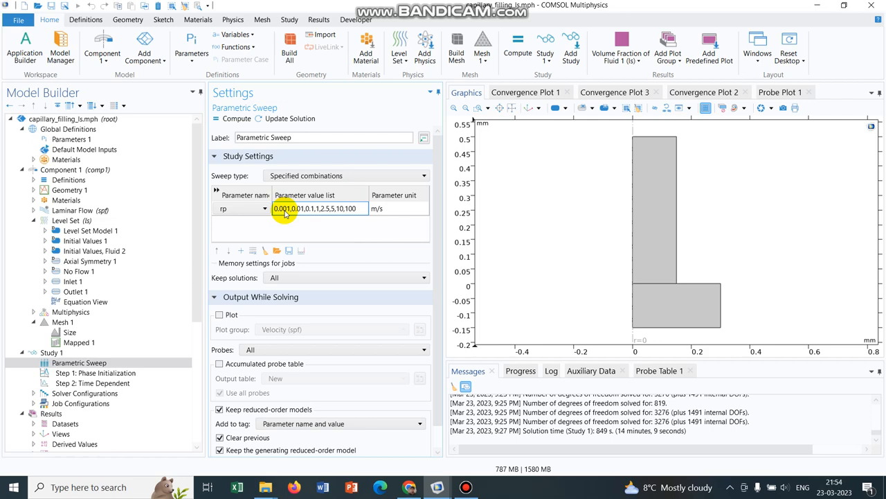
{"action": "mouse_move", "coordinate": [193, 204]}
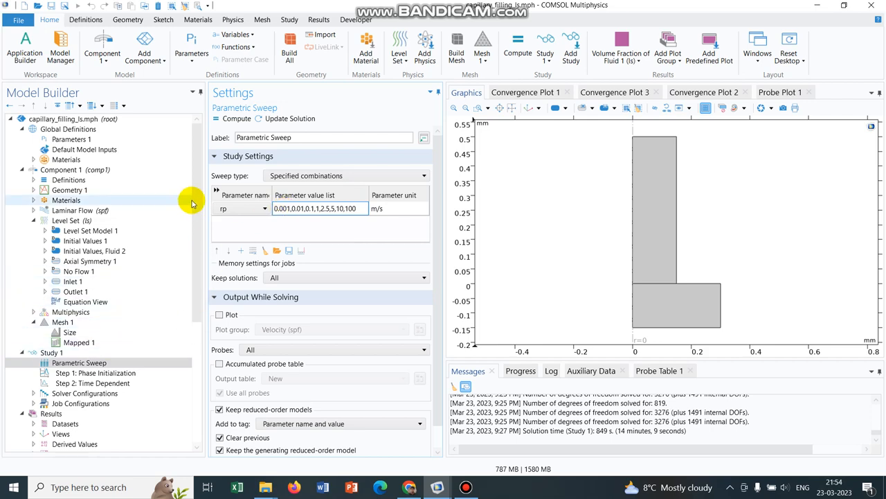
Display the Results plot Volume Fraction of Fluid 1 (ls) for rp = 1 m/s
{"action": "scroll", "scroll_direction": "down", "scroll_amount": 3}
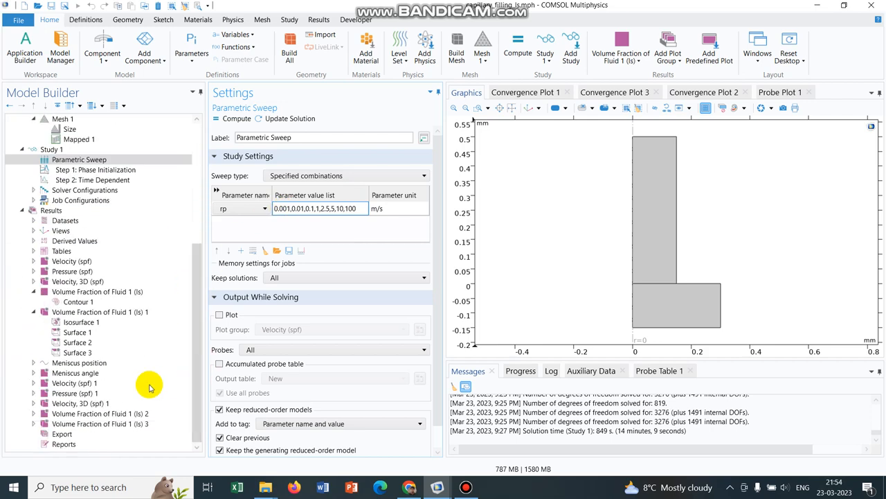
{"action": "left_click", "coordinate": [99, 312]}
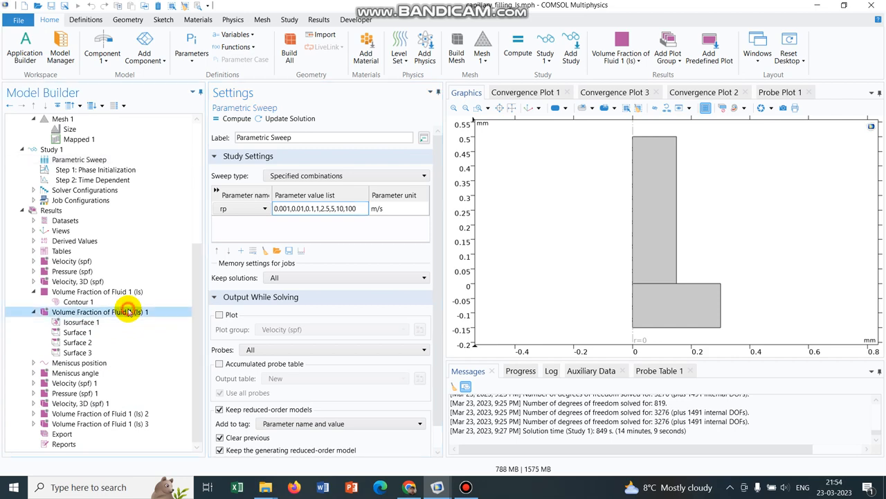
{"action": "left_click", "coordinate": [97, 291]}
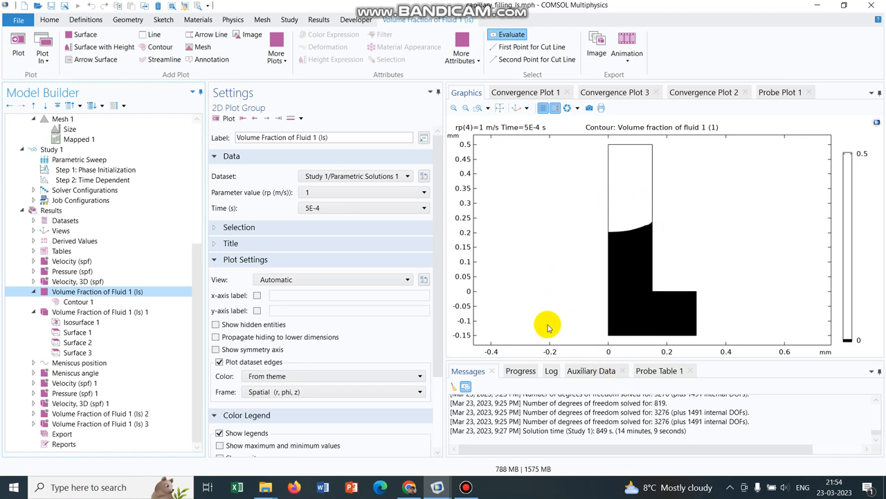
{"action": "mouse_move", "coordinate": [330, 191]}
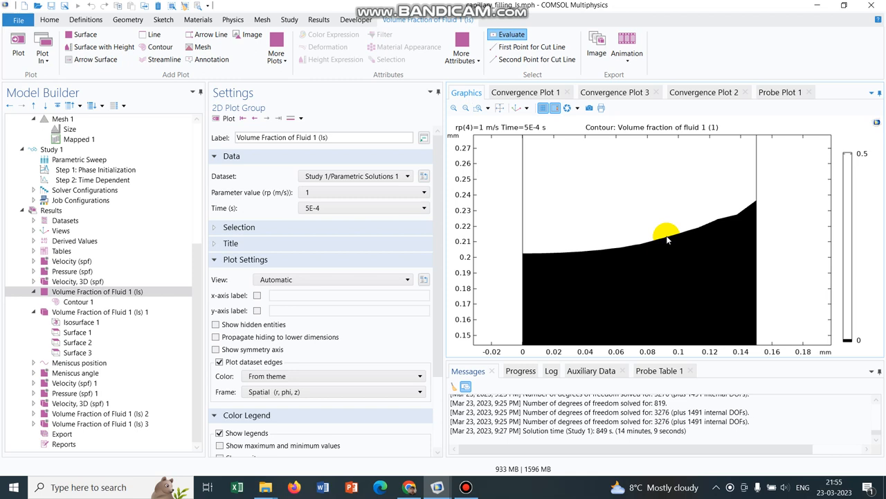
{"action": "mouse_move", "coordinate": [770, 201]}
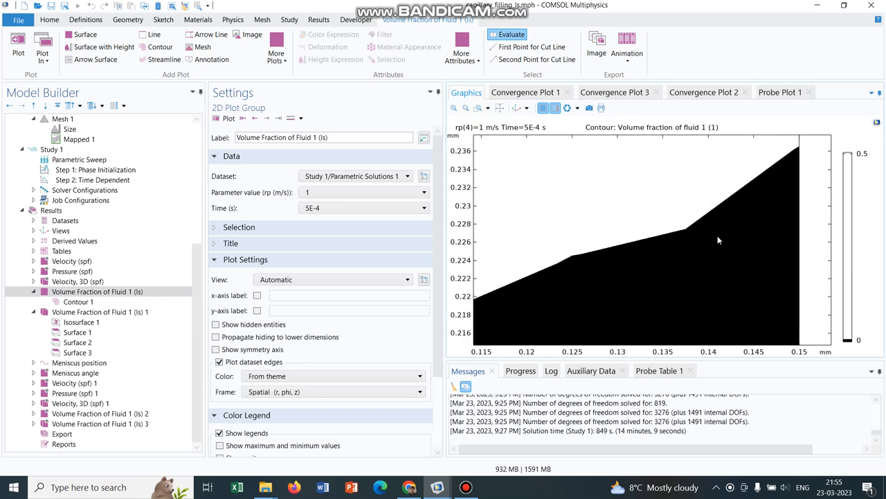
{"action": "mouse_move", "coordinate": [502, 155]}
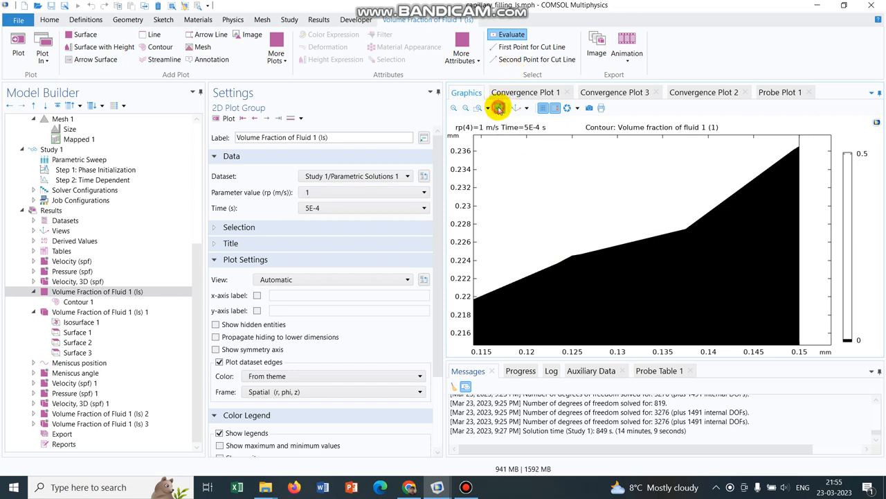
Zoom back out slightly so the curved meniscus at rp = 1 fills the view
{"action": "left_click", "coordinate": [499, 108]}
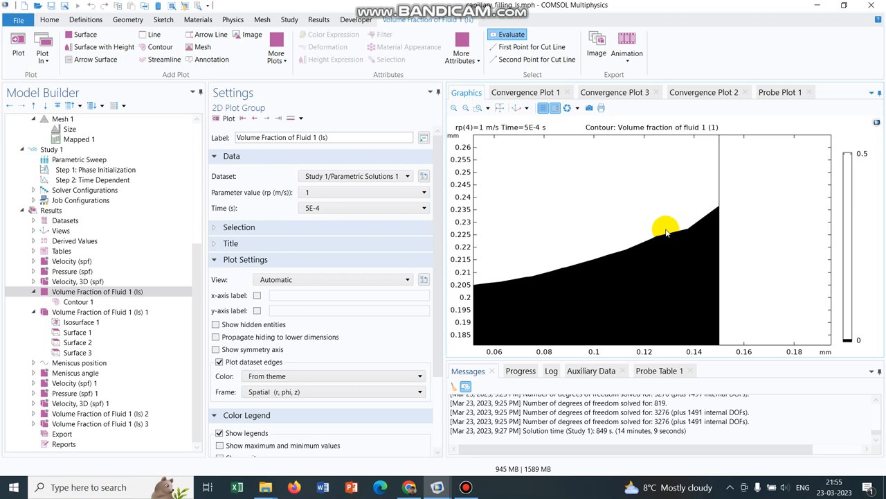
{"action": "mouse_move", "coordinate": [678, 205]}
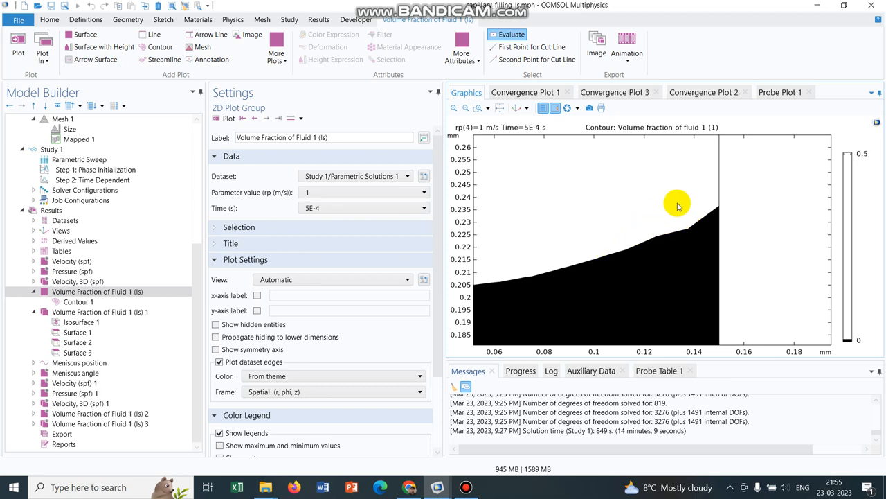
{"action": "mouse_move", "coordinate": [682, 211]}
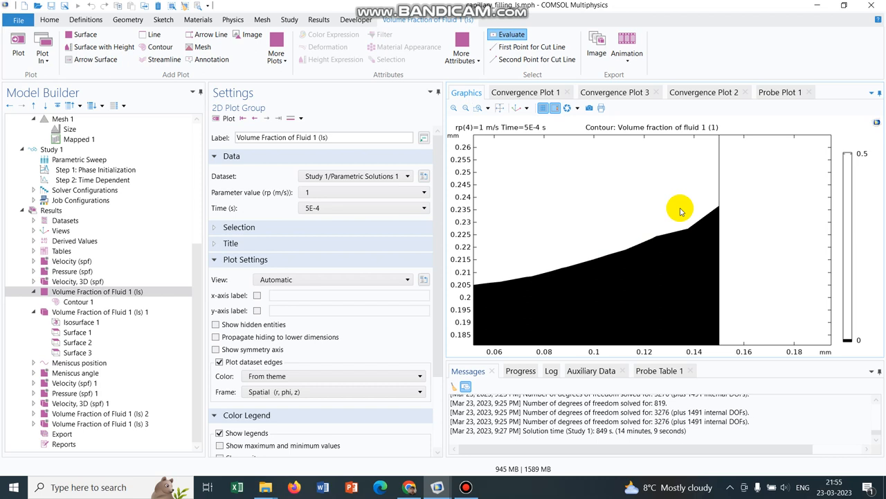
{"action": "mouse_move", "coordinate": [465, 154]}
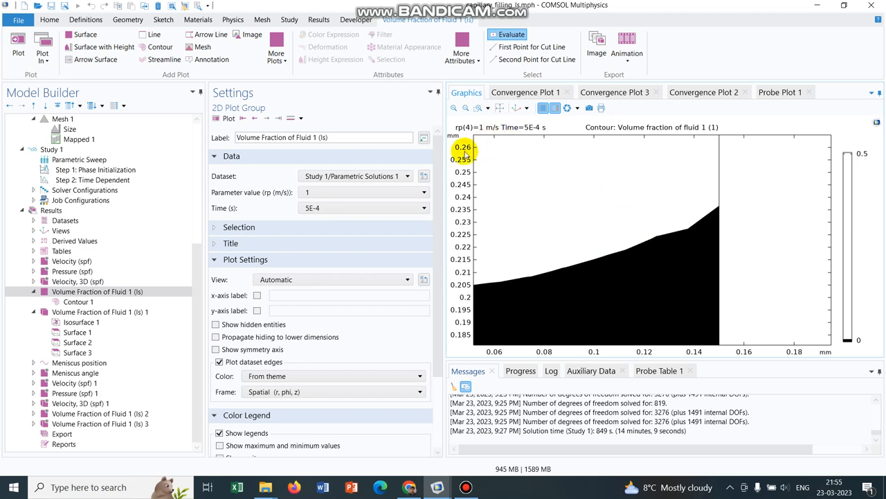
Plot the fluid 1 volume fraction for rp = 2.5, then again for rp = 1
{"action": "left_click", "coordinate": [424, 191]}
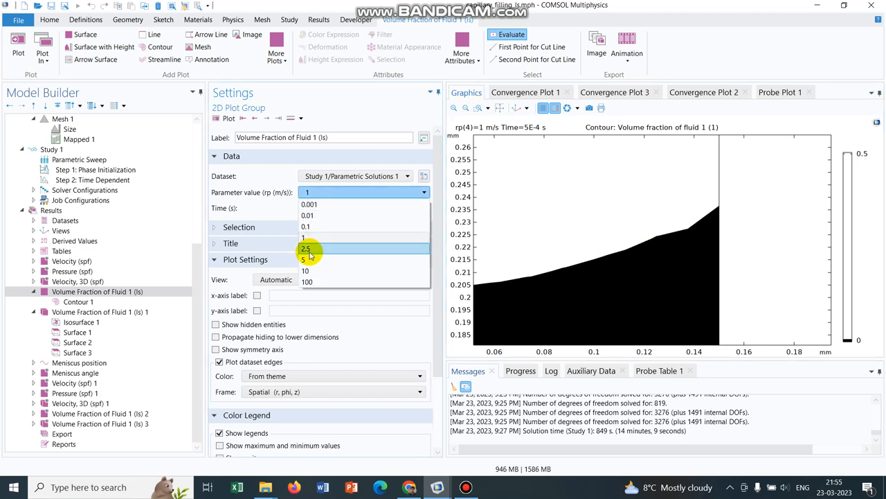
{"action": "left_click", "coordinate": [308, 248]}
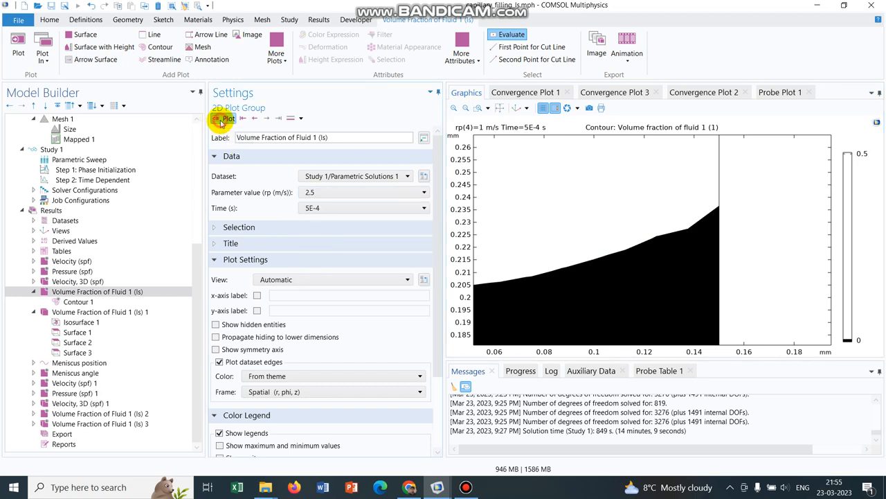
{"action": "left_click", "coordinate": [501, 108]}
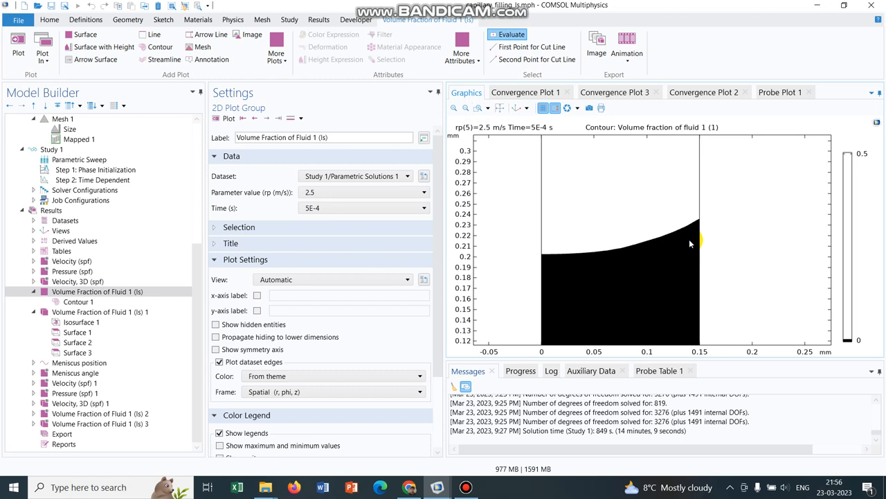
{"action": "mouse_move", "coordinate": [520, 223]}
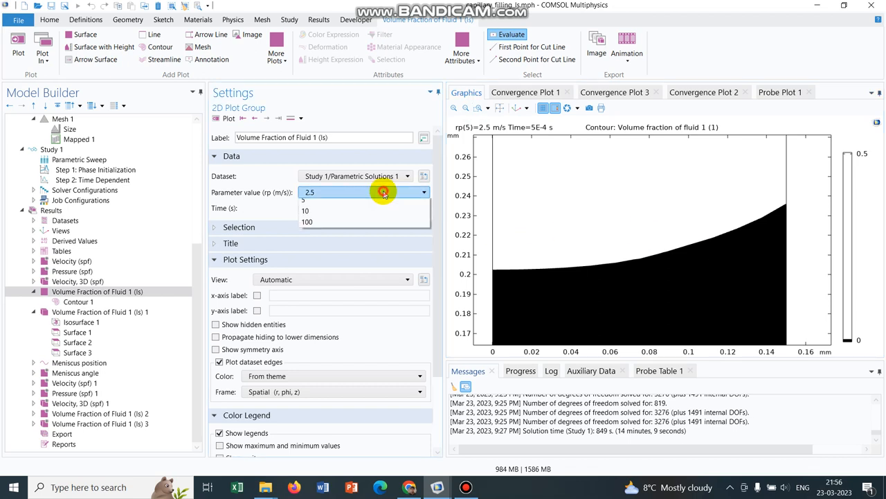
{"action": "left_click", "coordinate": [307, 199]}
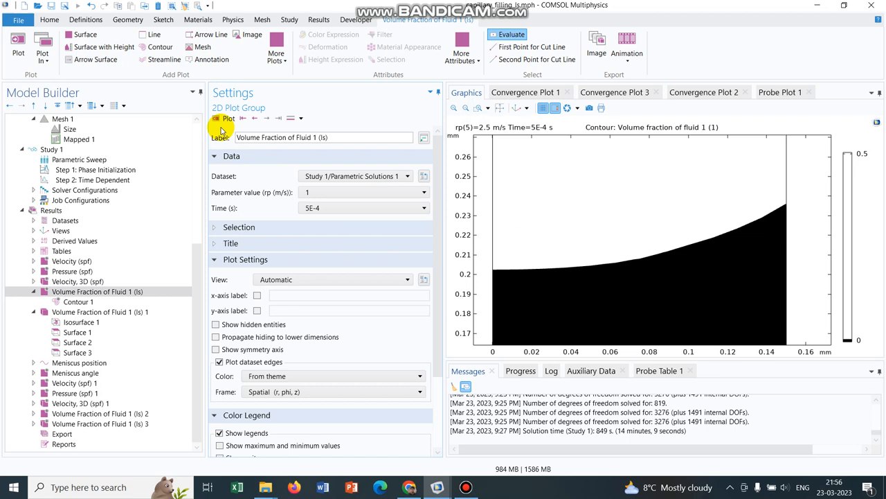
{"action": "left_click", "coordinate": [229, 119]}
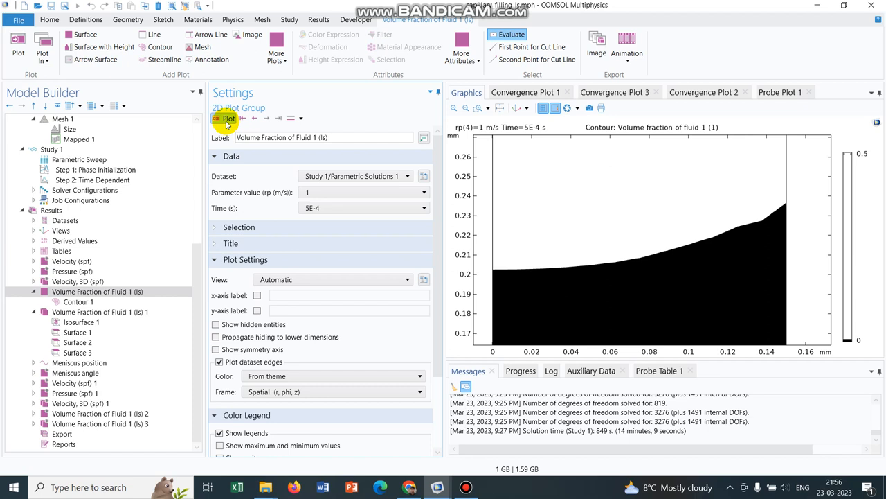
Plot the fluid 1 volume fraction for rp = 2.5, showing a steeper wall interface
{"action": "left_click", "coordinate": [424, 191]}
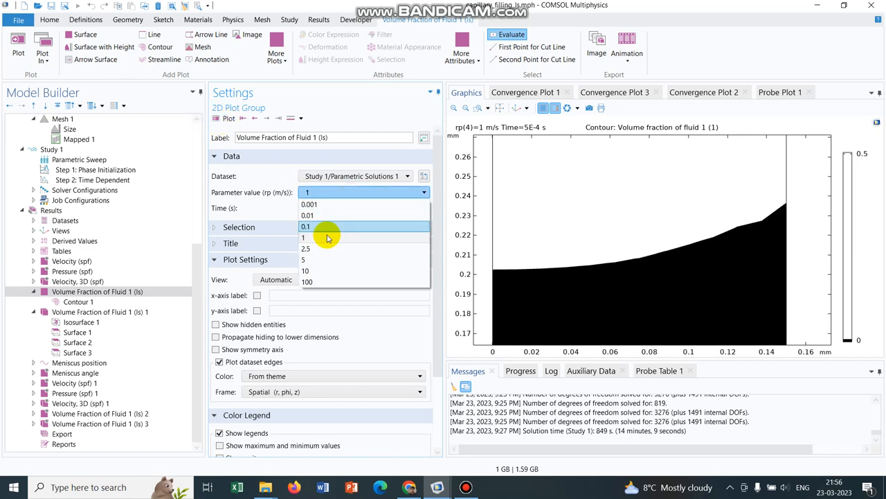
{"action": "left_click", "coordinate": [304, 248]}
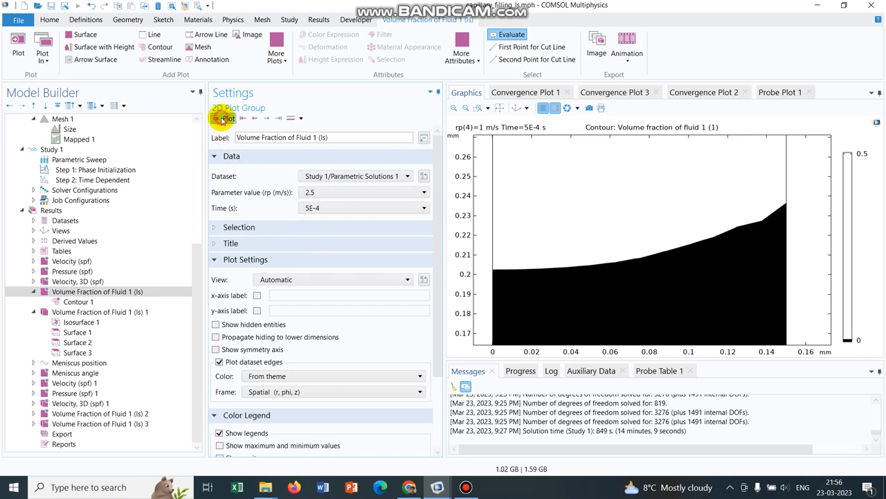
{"action": "left_click", "coordinate": [228, 117]}
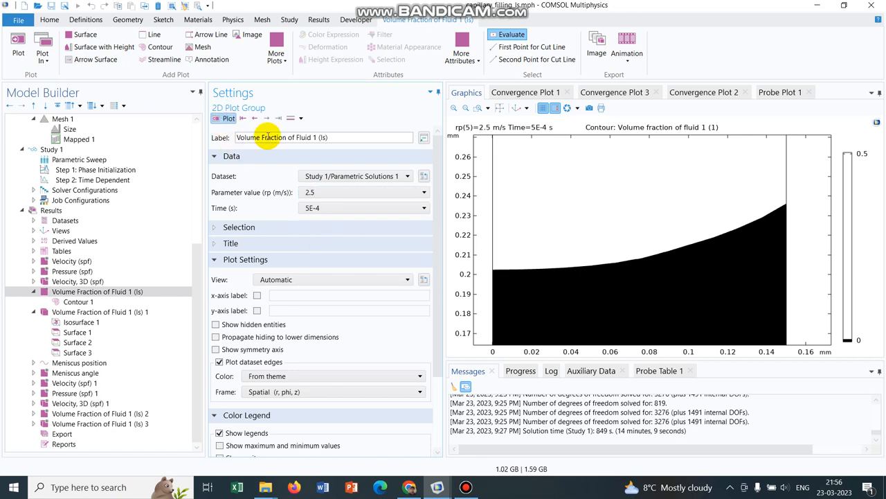
{"action": "left_click", "coordinate": [424, 192]}
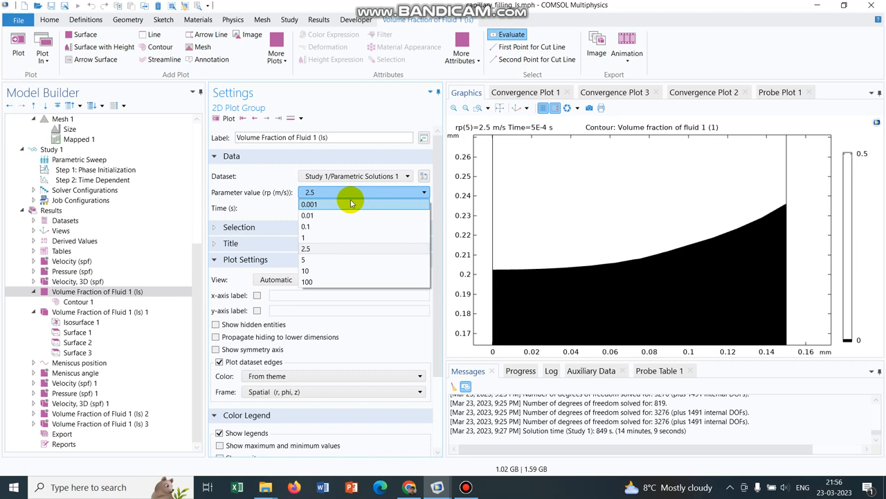
Plot the fluid 1 volume fraction for rp = 0.001, giving a lower jagged interface
{"action": "left_click", "coordinate": [309, 204]}
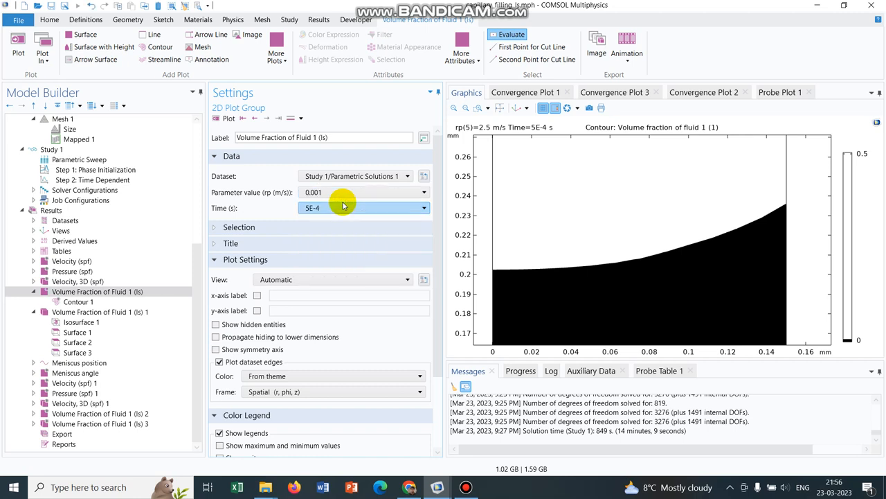
{"action": "mouse_move", "coordinate": [228, 118]}
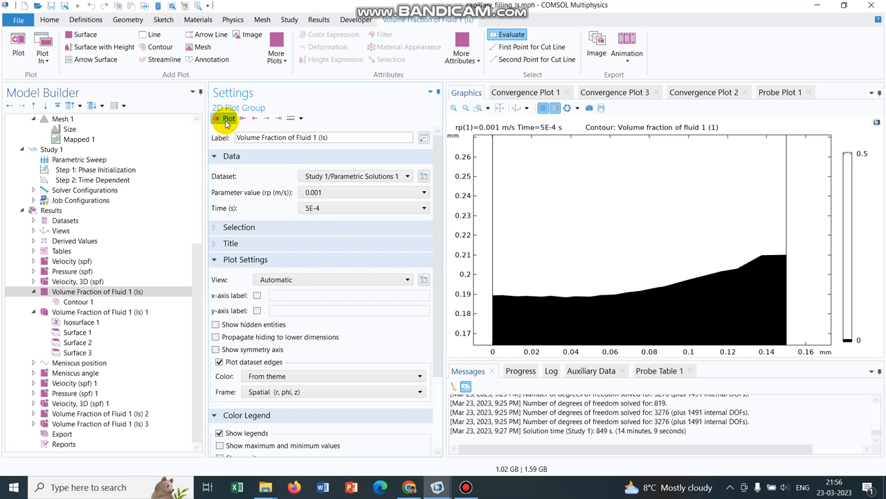
{"action": "mouse_move", "coordinate": [613, 238]}
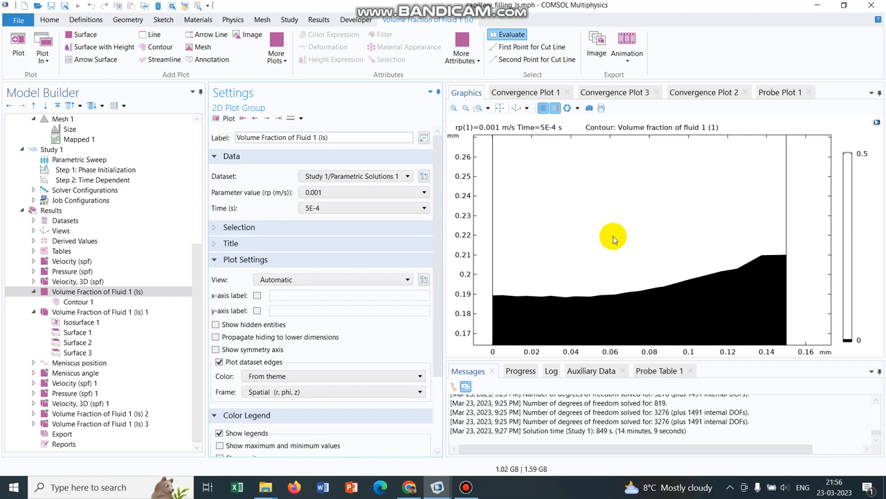
{"action": "mouse_move", "coordinate": [765, 256]}
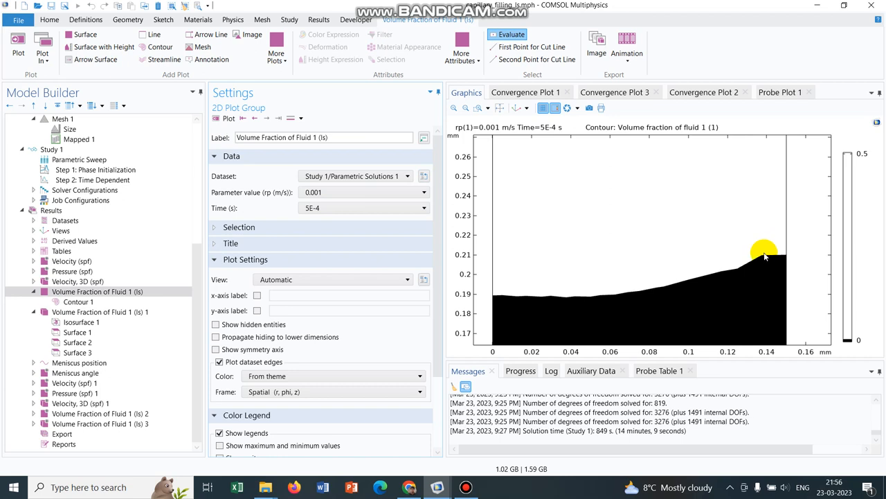
{"action": "mouse_move", "coordinate": [768, 262]}
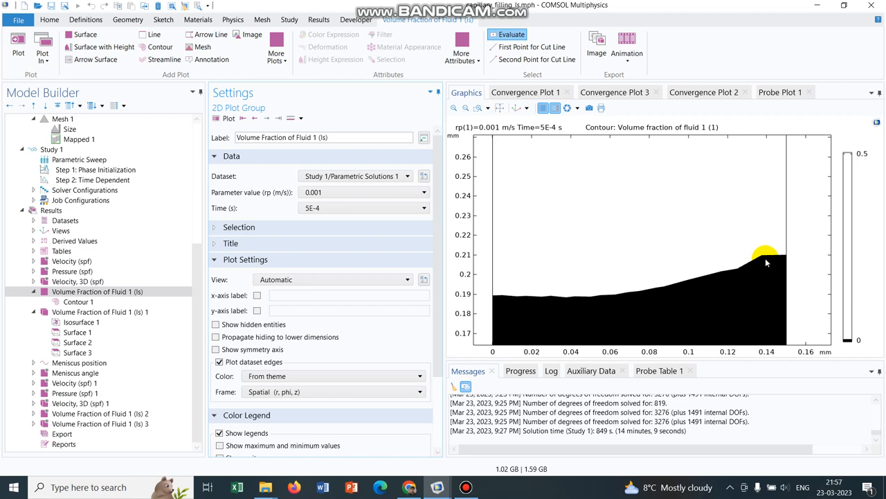
{"action": "left_click", "coordinate": [424, 191]}
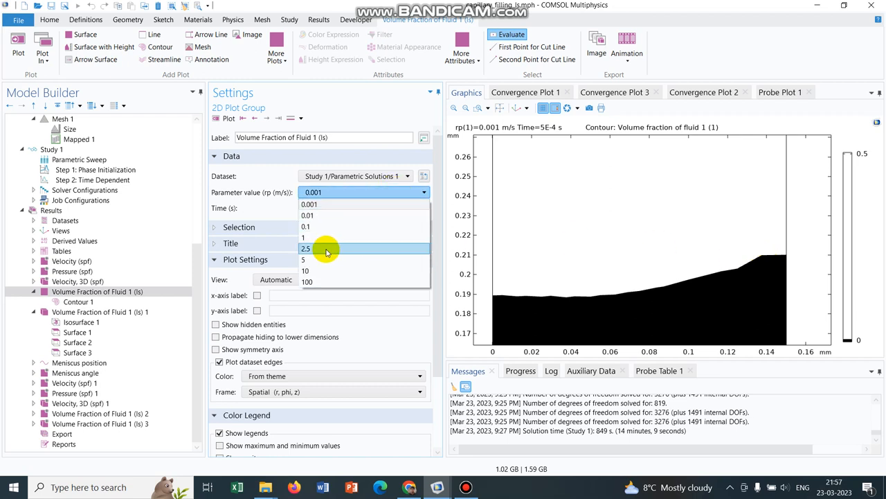
{"action": "left_click", "coordinate": [304, 248]}
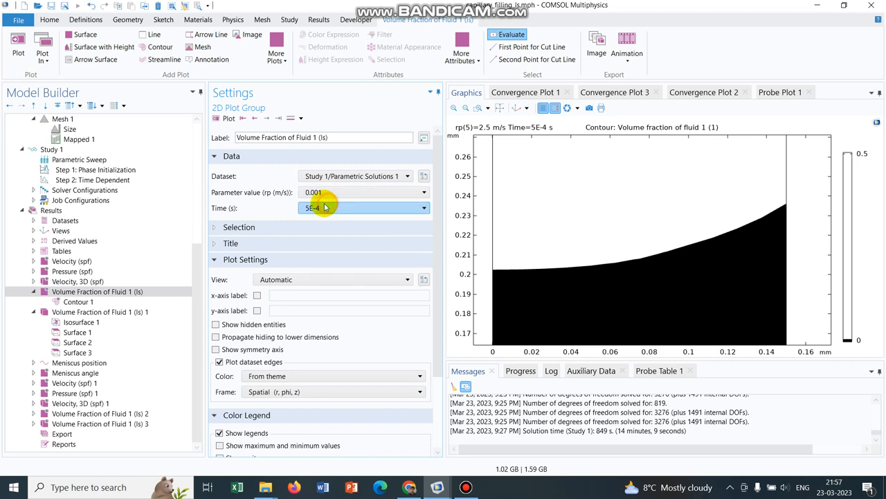
{"action": "left_click", "coordinate": [228, 117]}
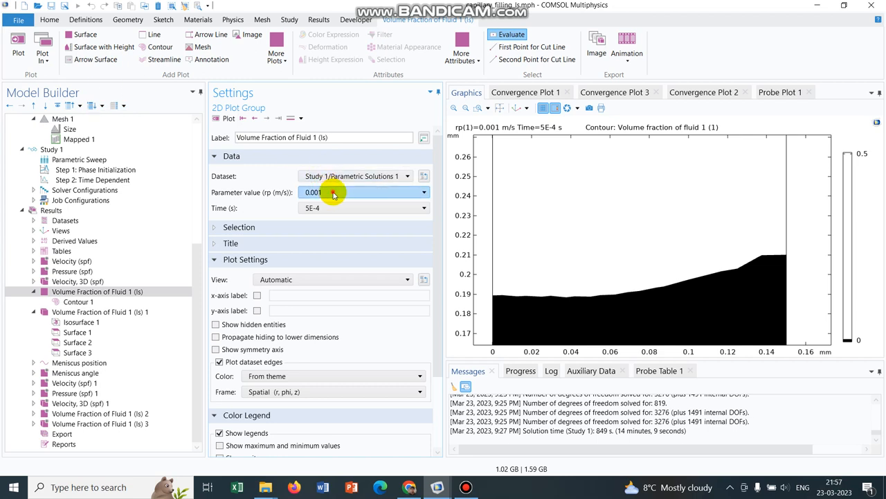
Plot fluid 1 volume fraction for rp = 2.5, then for rp = 100 with no fluid region visible
{"action": "left_click", "coordinate": [424, 191]}
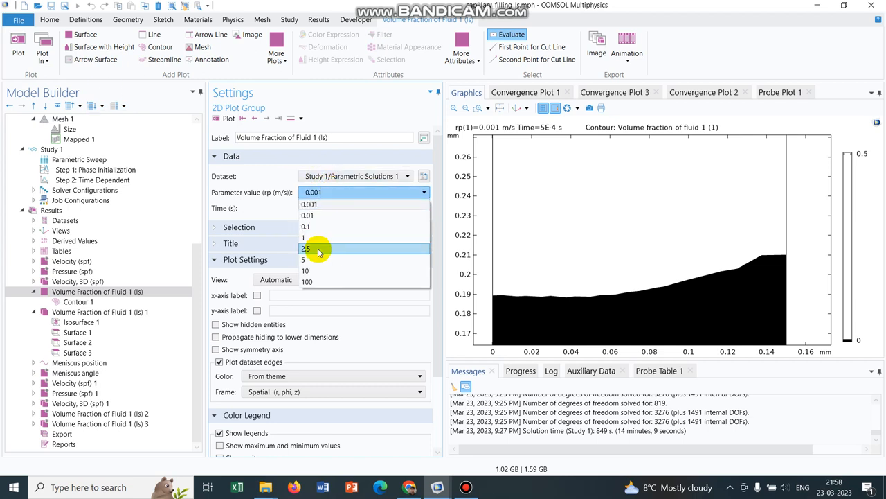
{"action": "left_click", "coordinate": [306, 249]}
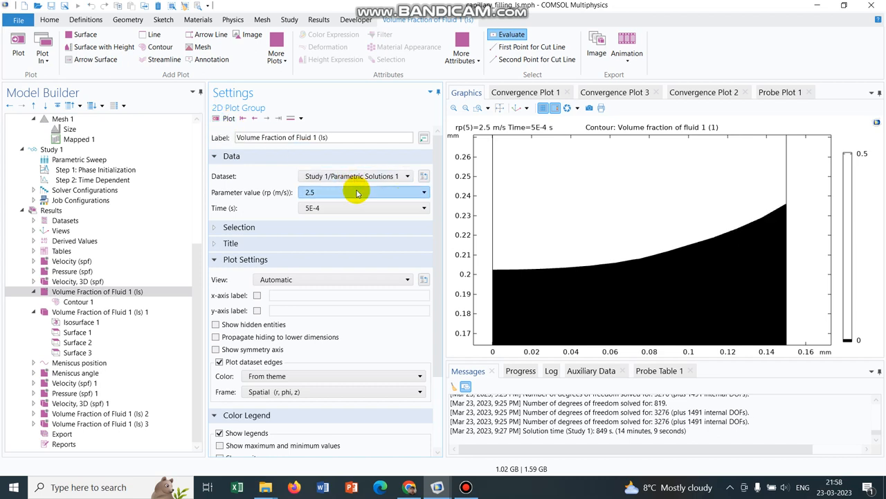
{"action": "left_click", "coordinate": [424, 191]}
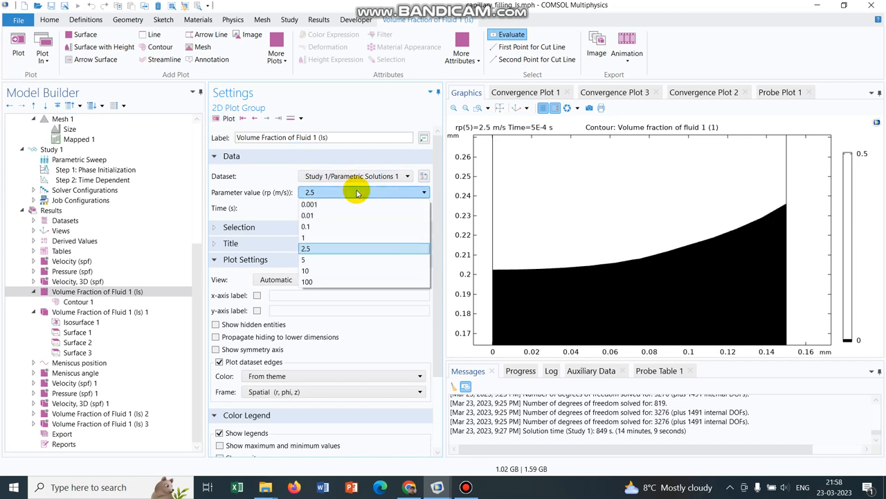
{"action": "mouse_move", "coordinate": [330, 282]}
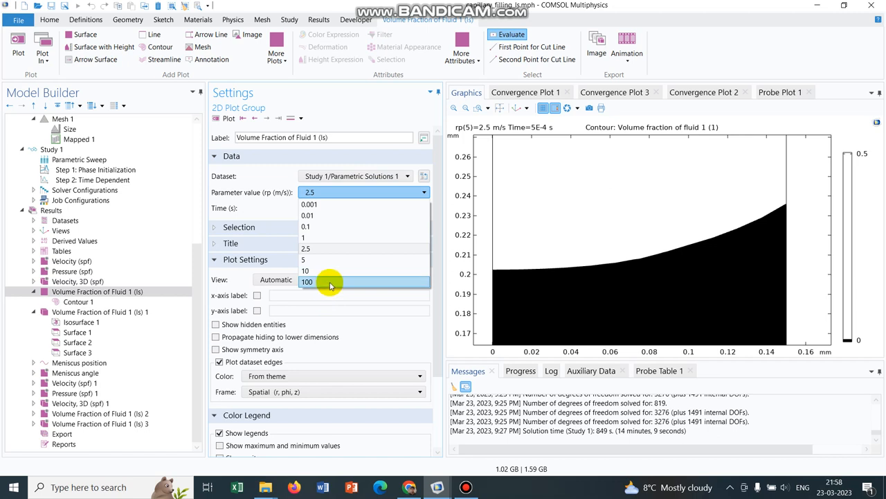
{"action": "left_click", "coordinate": [307, 281]}
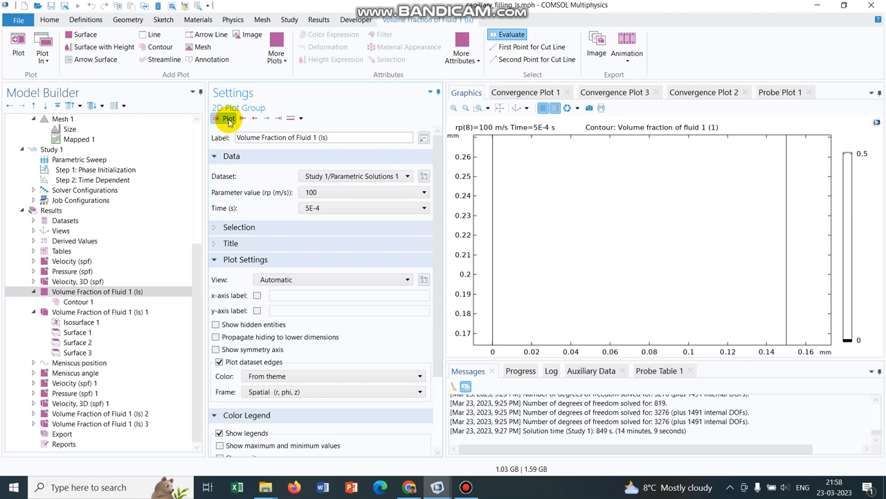
{"action": "mouse_move", "coordinate": [500, 108]}
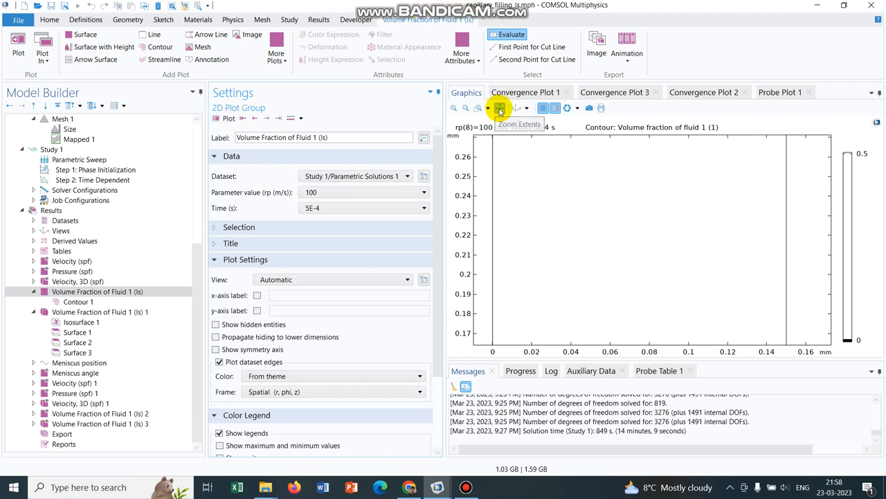
Zoom Extents on the rp = 100 plot, then set the rp parameter value back to 2.5
{"action": "left_click", "coordinate": [500, 108]}
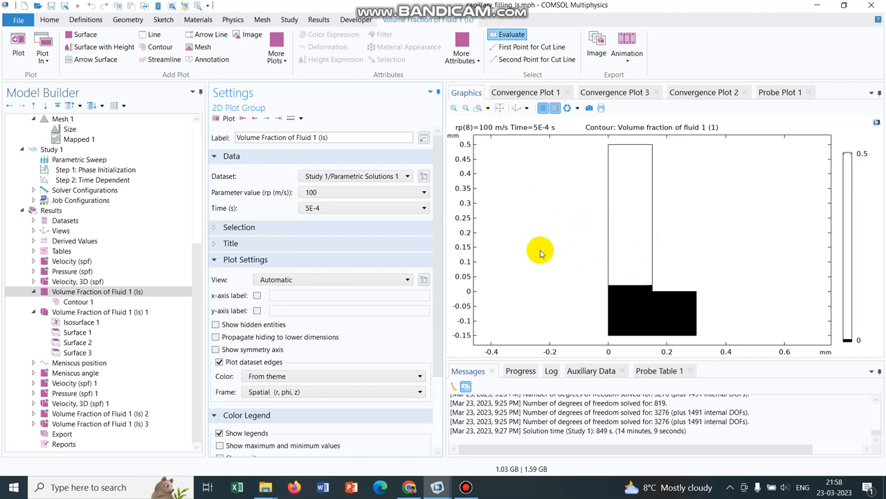
{"action": "left_click", "coordinate": [424, 191]}
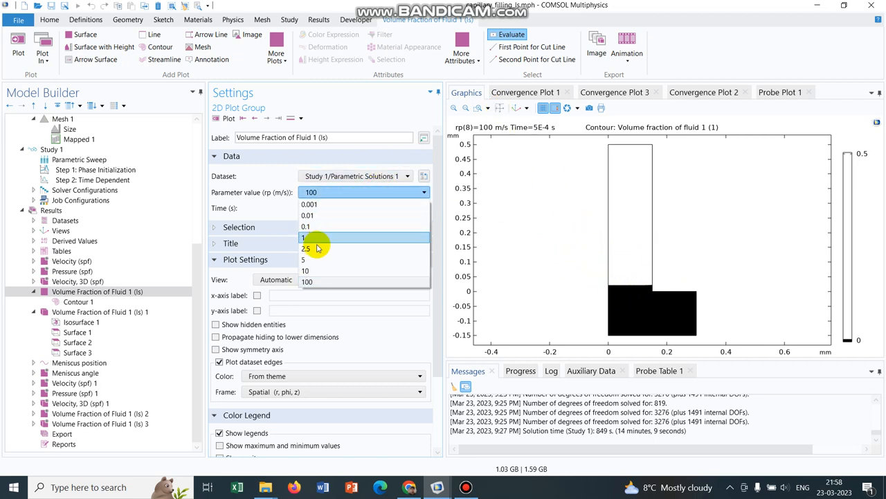
{"action": "left_click", "coordinate": [308, 249]}
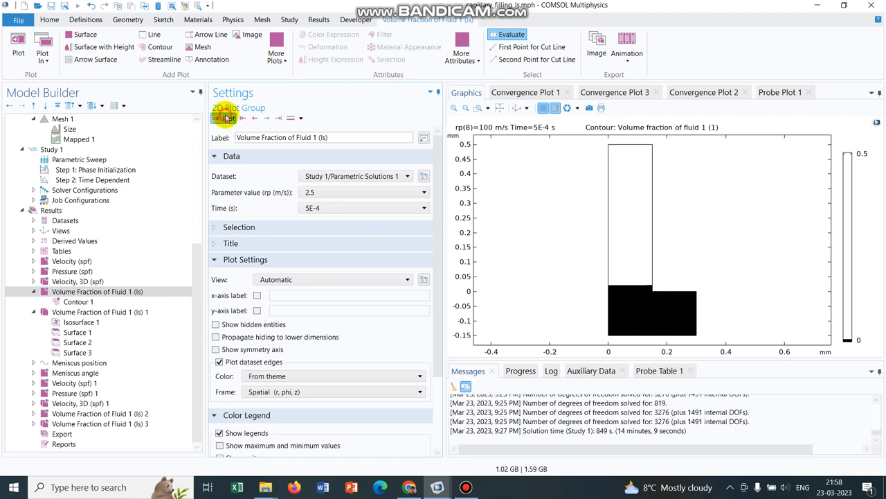